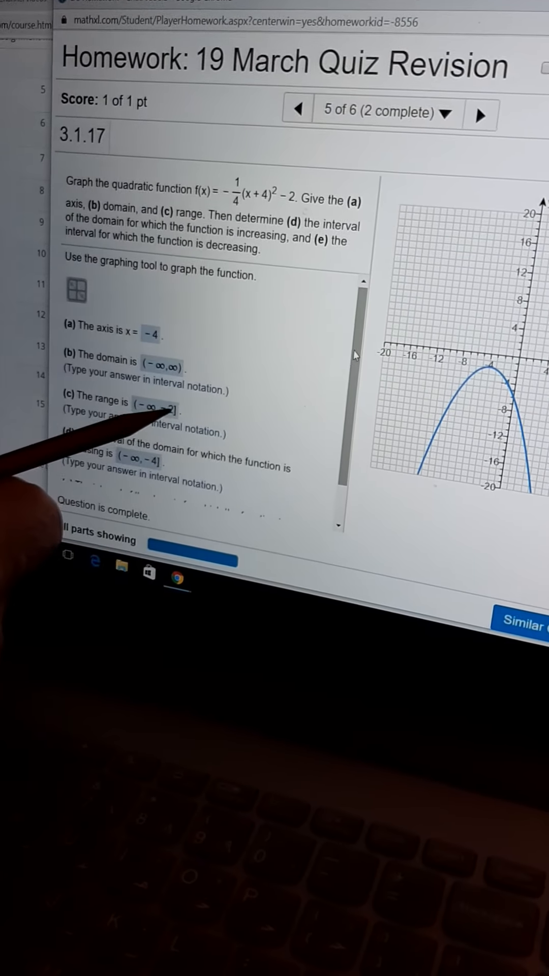
{"action": "scroll", "scroll_direction": "down", "scroll_amount": 3}
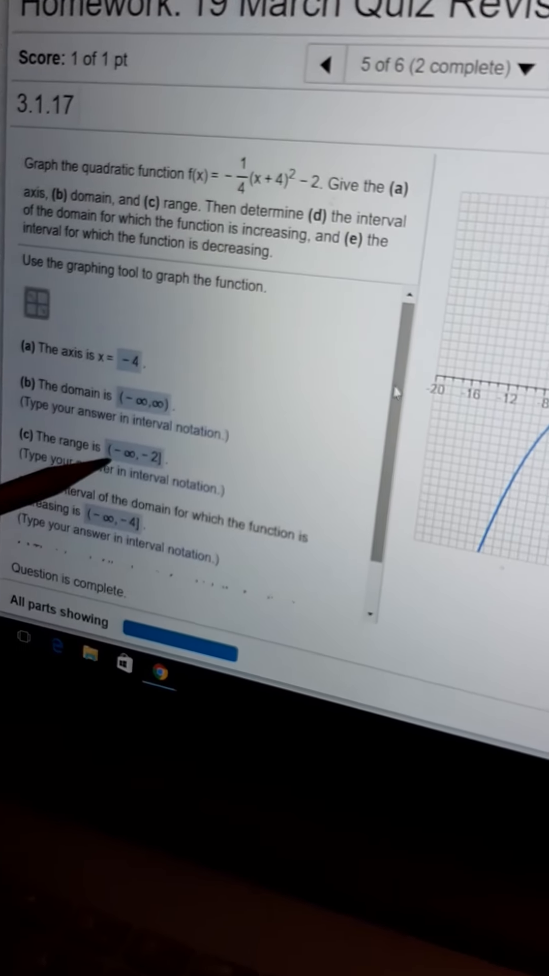